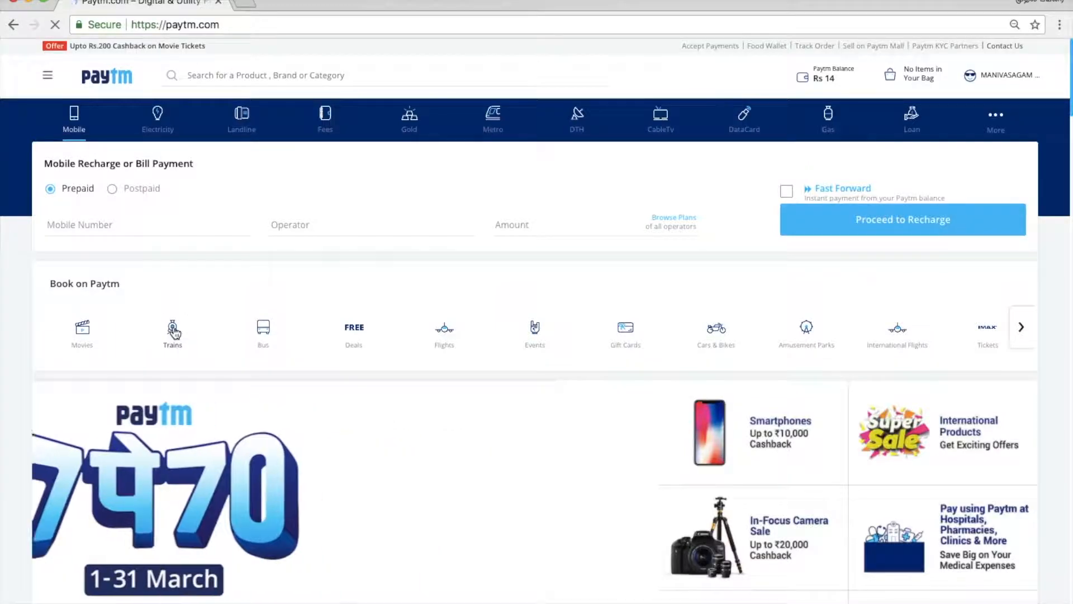
Step: Go to the Trains booking section under Book on Paytm
click(172, 332)
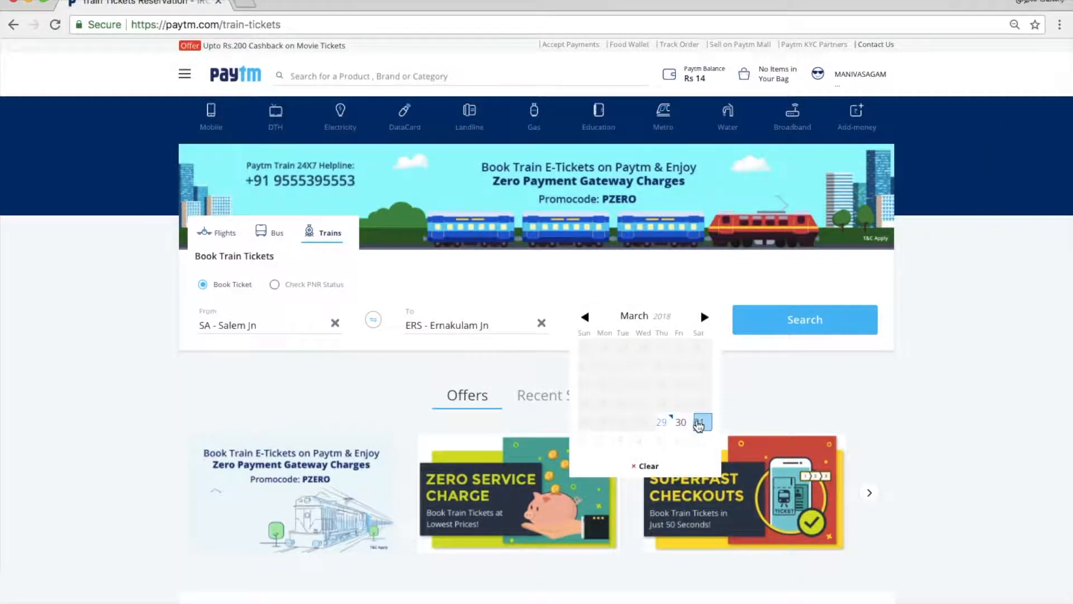
Step: Search trains for Sat, Mar 31 and check 2S availability on Ernakulam Exp
click(803, 320)
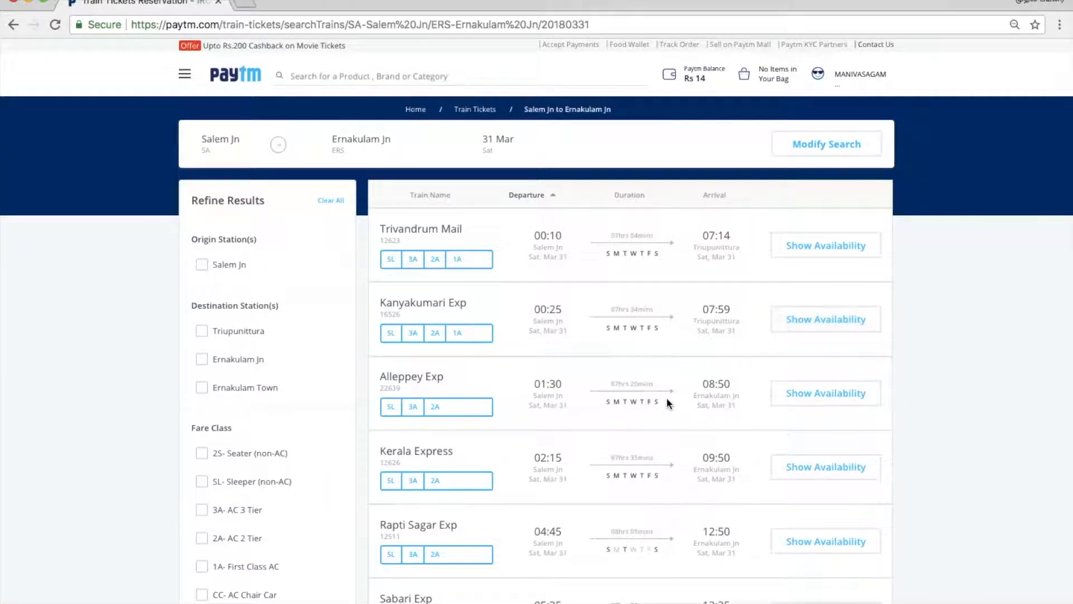
scroll(down, 3)
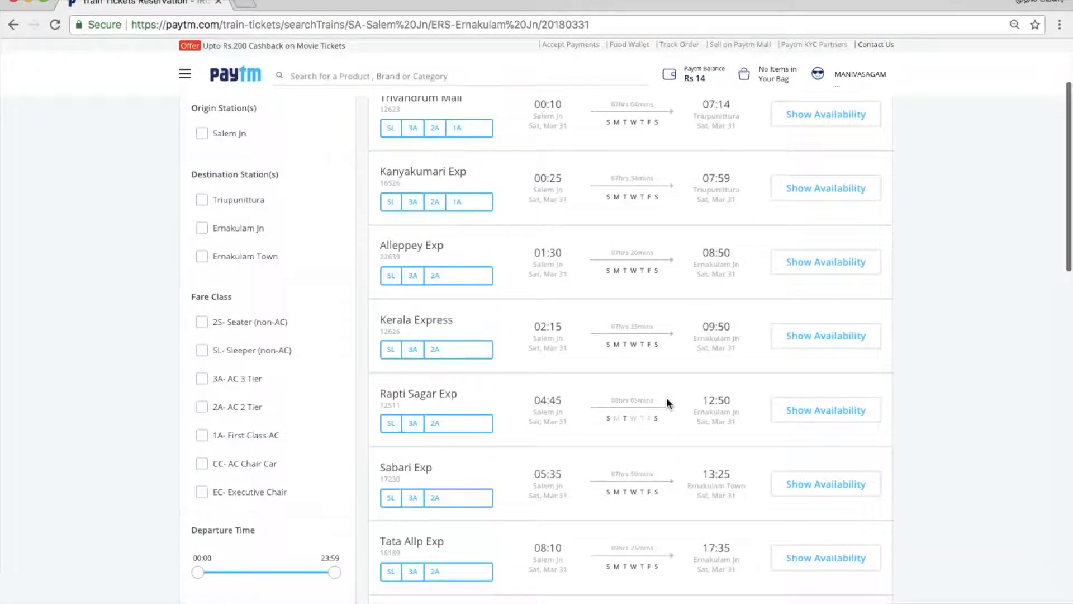
scroll(down, 3)
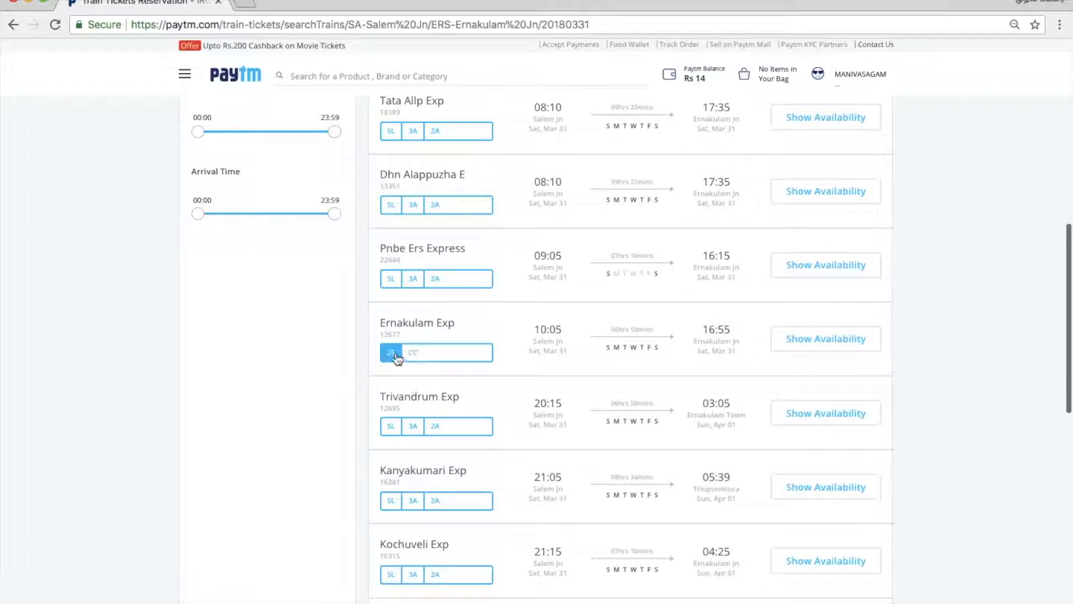
click(825, 337)
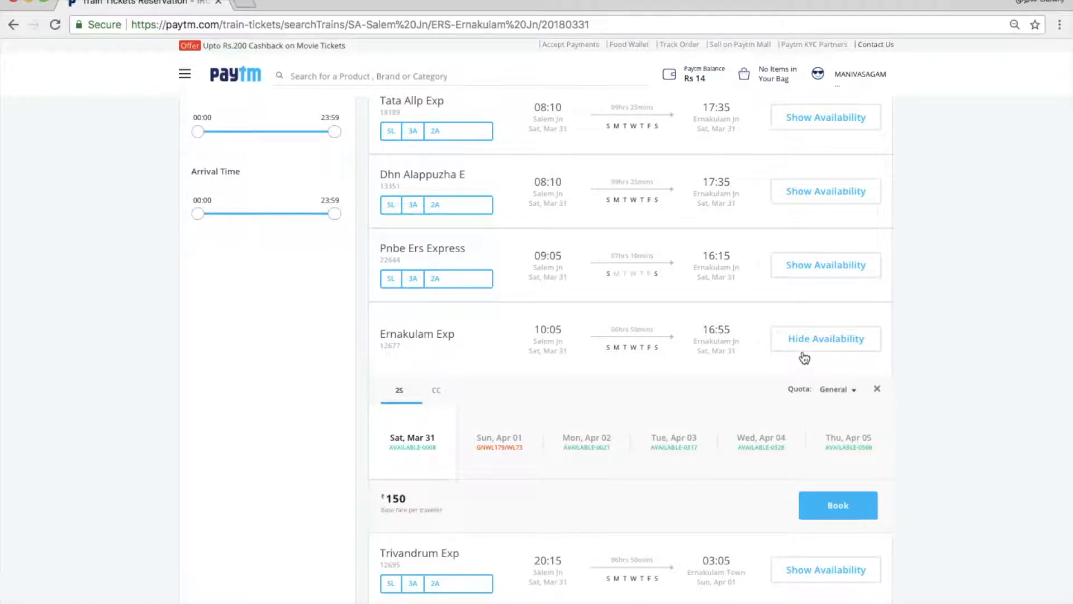
Step: Book Ernakulam Exp in 2S and proceed with the IRCTC user ID to the review page
scroll(down, 3)
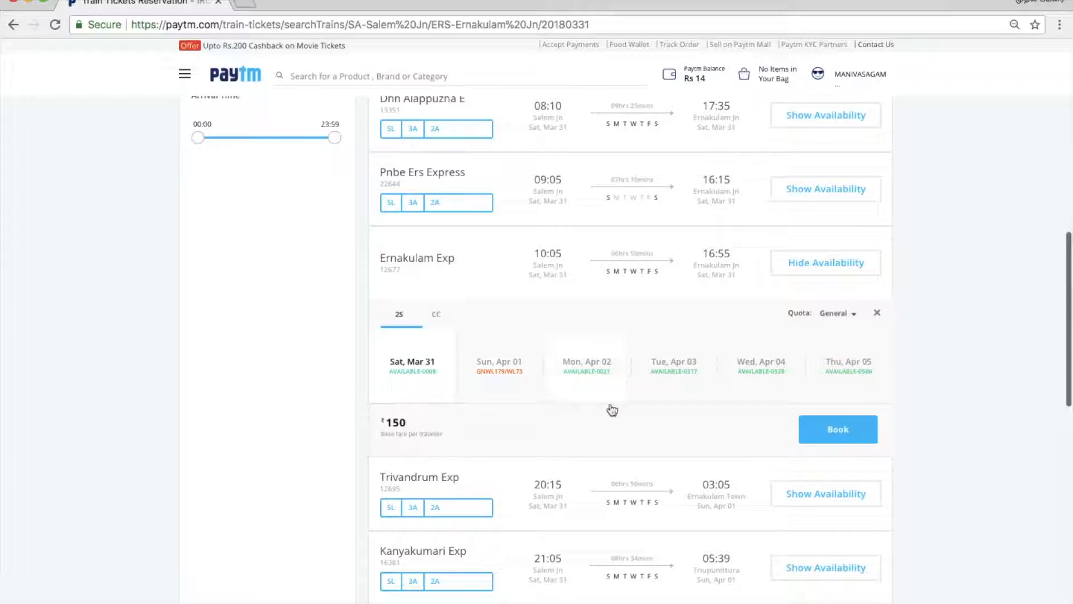
click(837, 429)
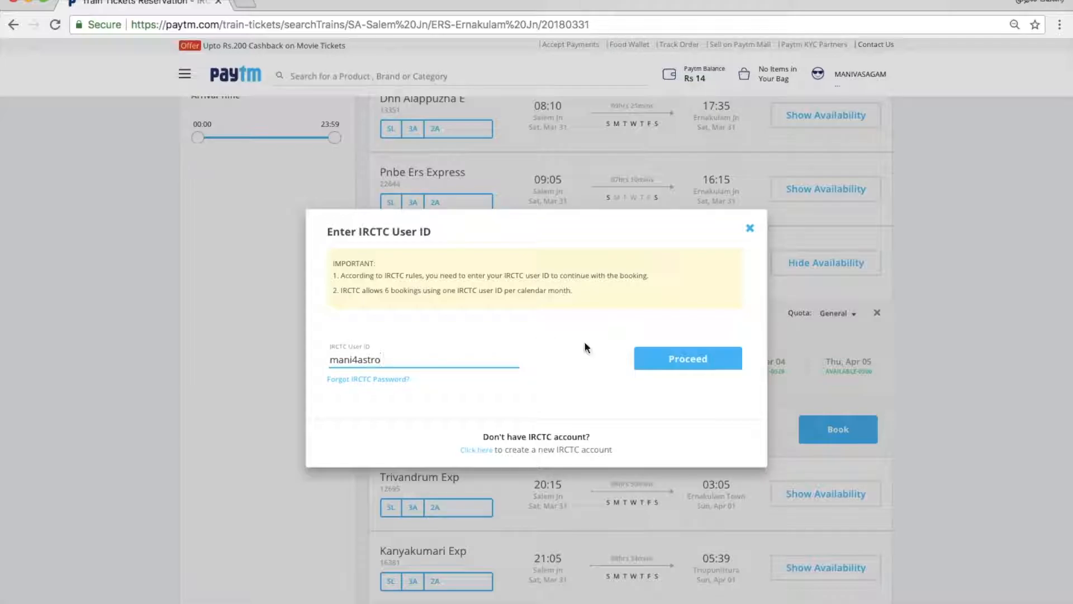
click(687, 357)
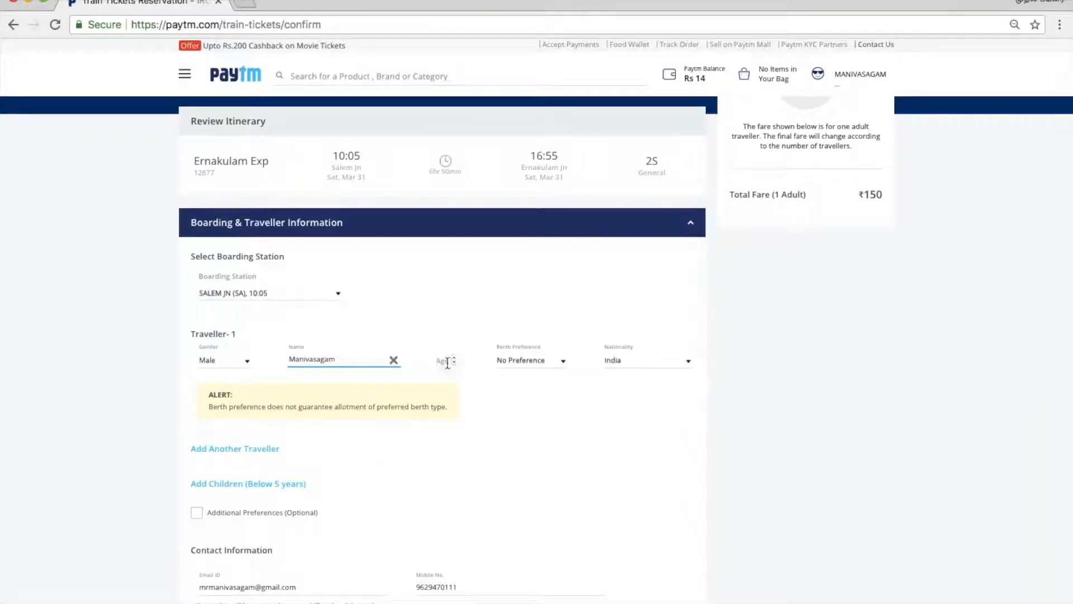
Step: Record traveller 1's age as 27 and move down to continue the booking
text(27)
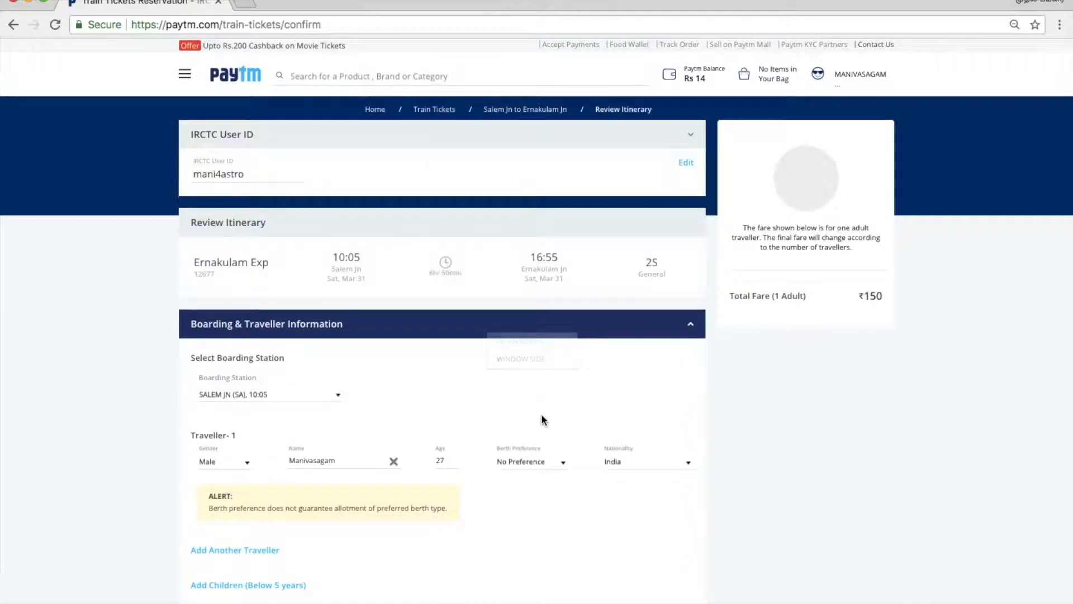
scroll(down, 3)
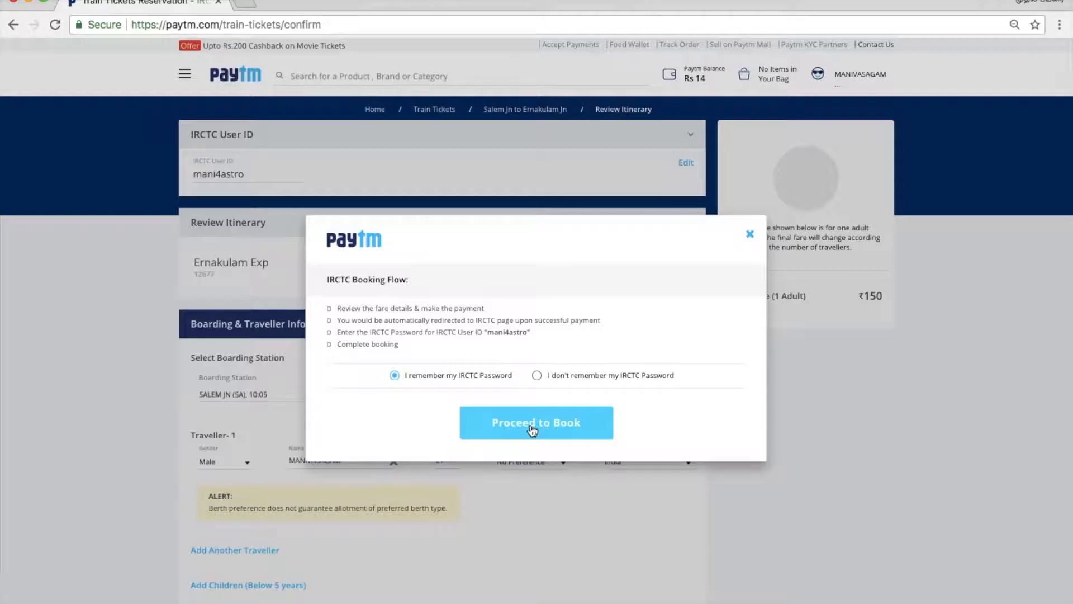
Step: Proceed to the ₹152.70 fare details and apply promocode PZERO
click(535, 423)
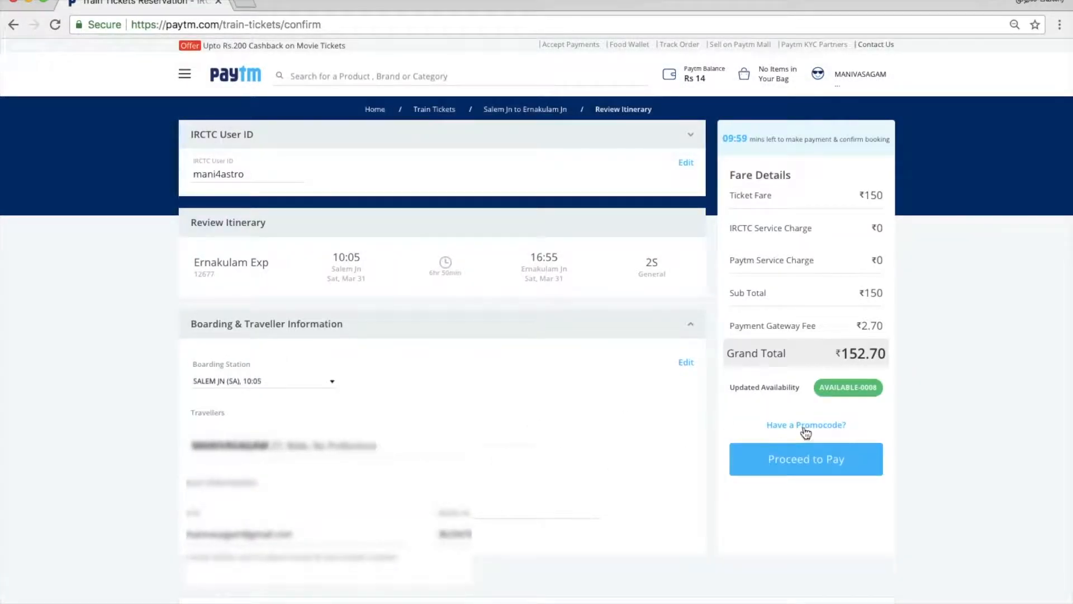
click(806, 425)
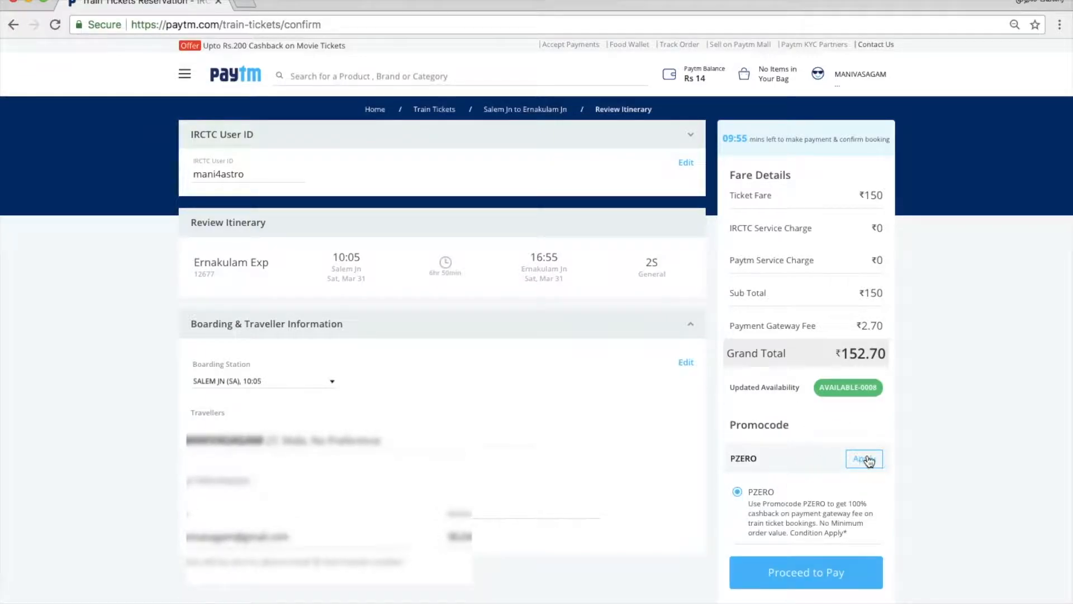
click(863, 458)
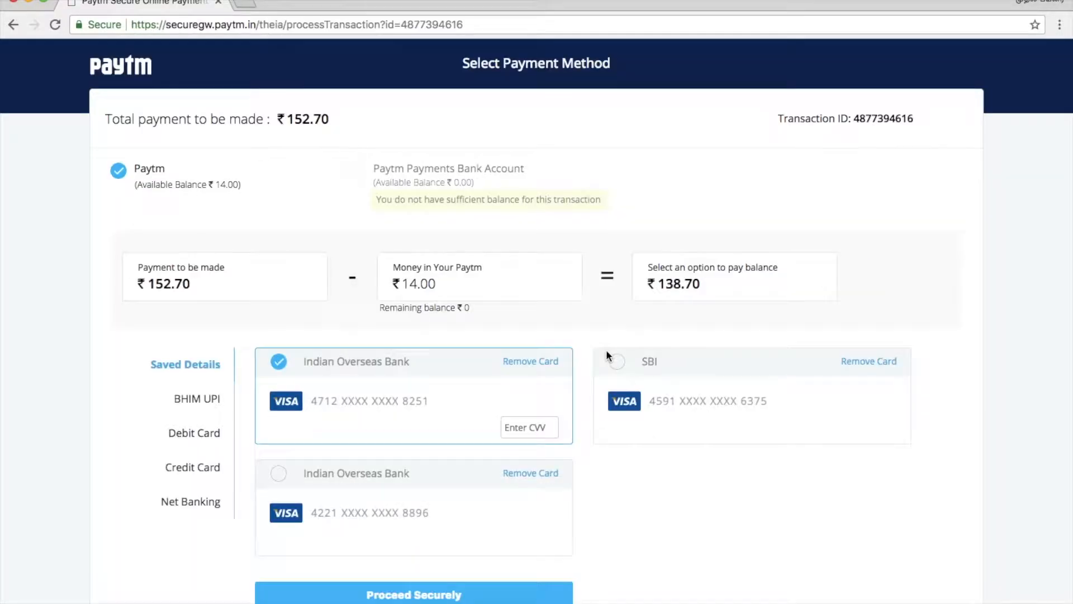
click(197, 398)
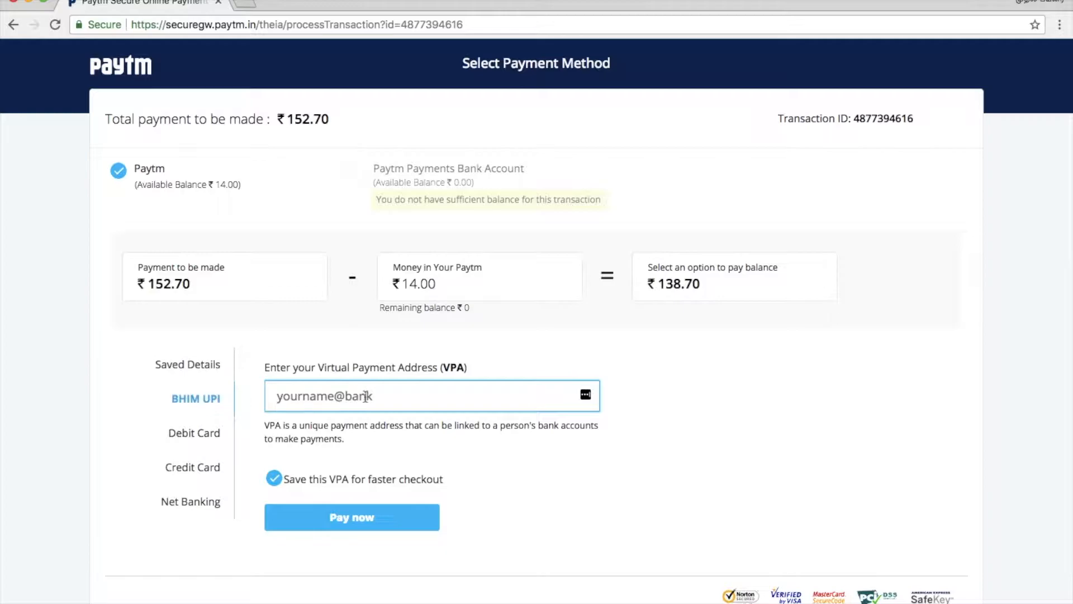
text(manivasagam)
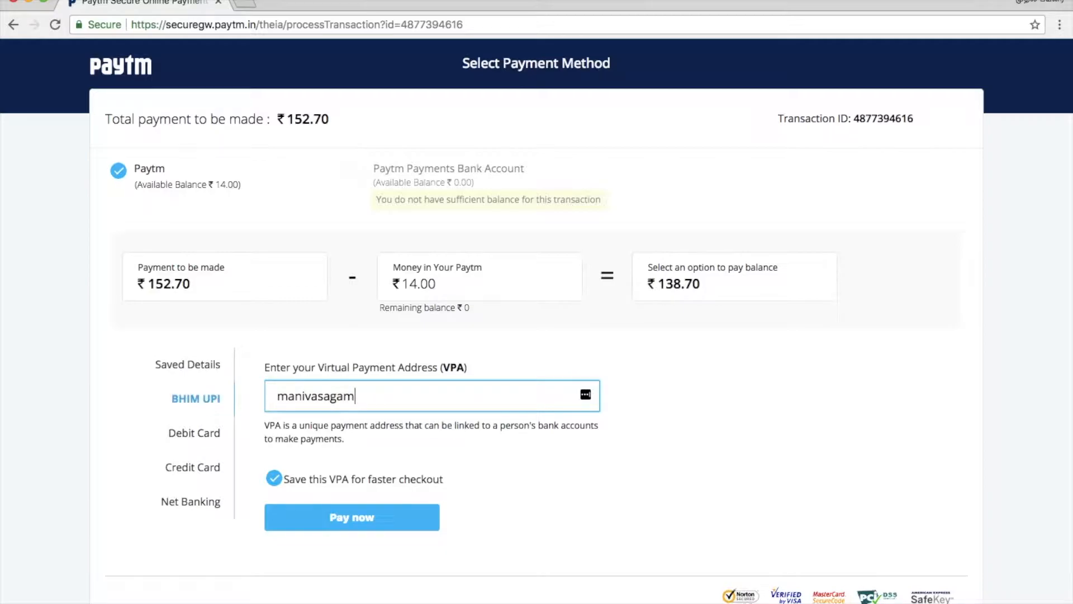
click(351, 516)
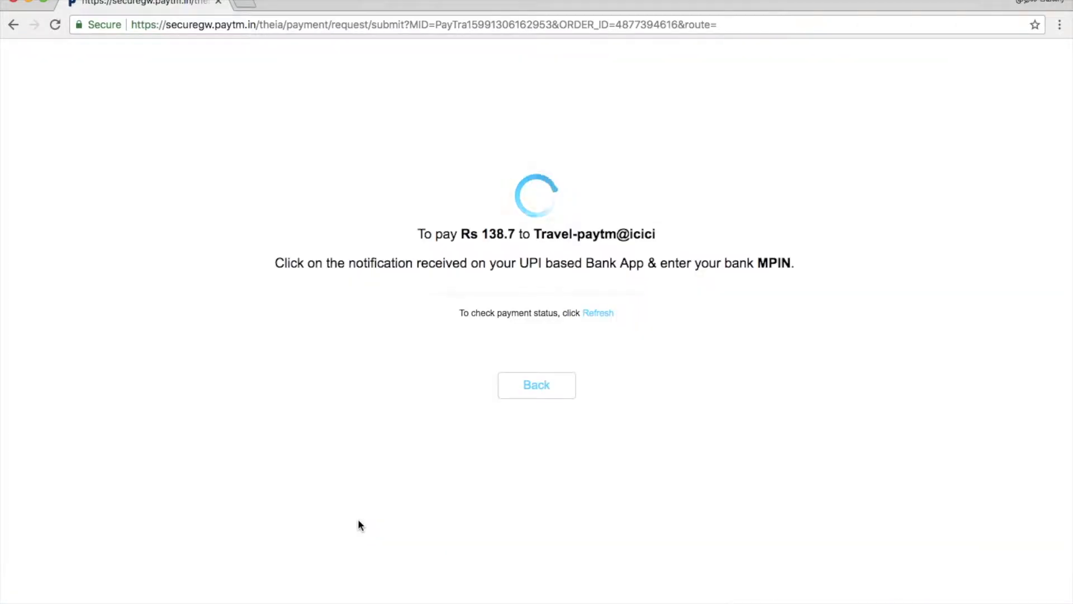
Step: Confirm the UPI payment went through and submit the IRCTC password and captcha
click(596, 313)
text(UV)
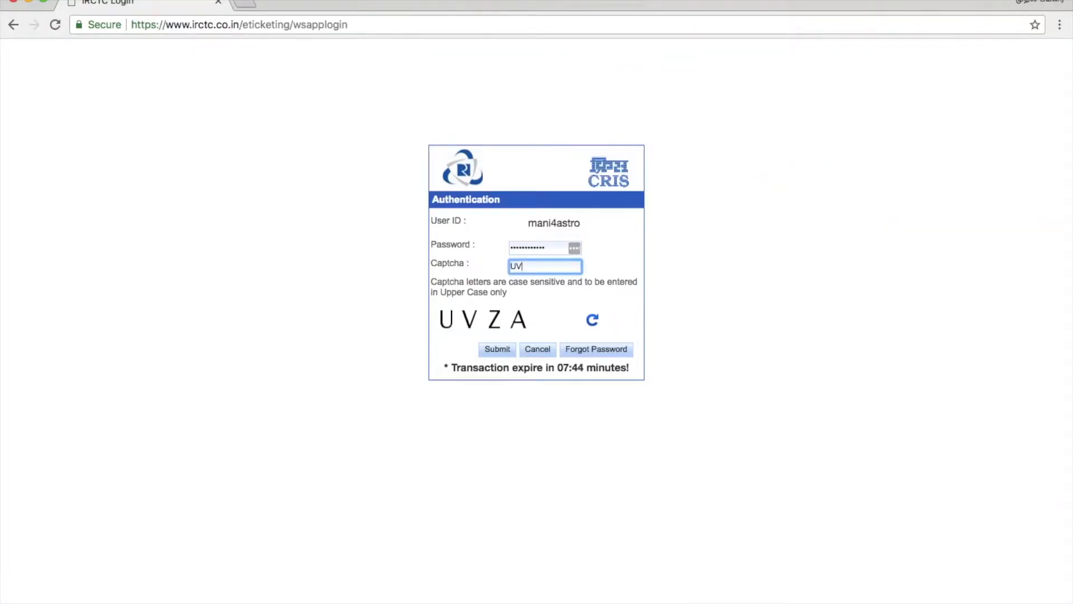
click(496, 349)
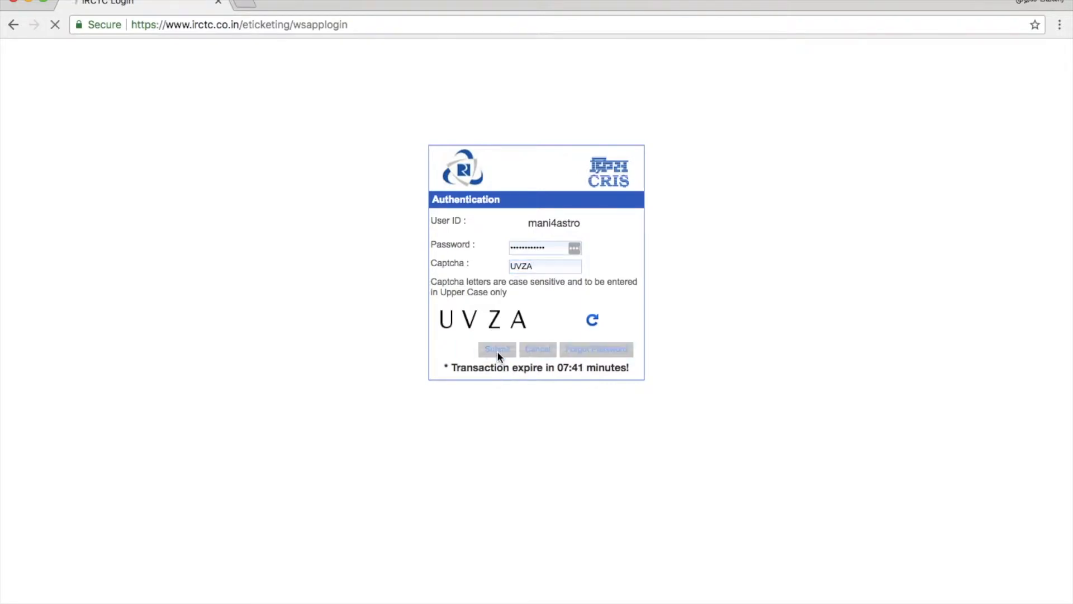
click(496, 350)
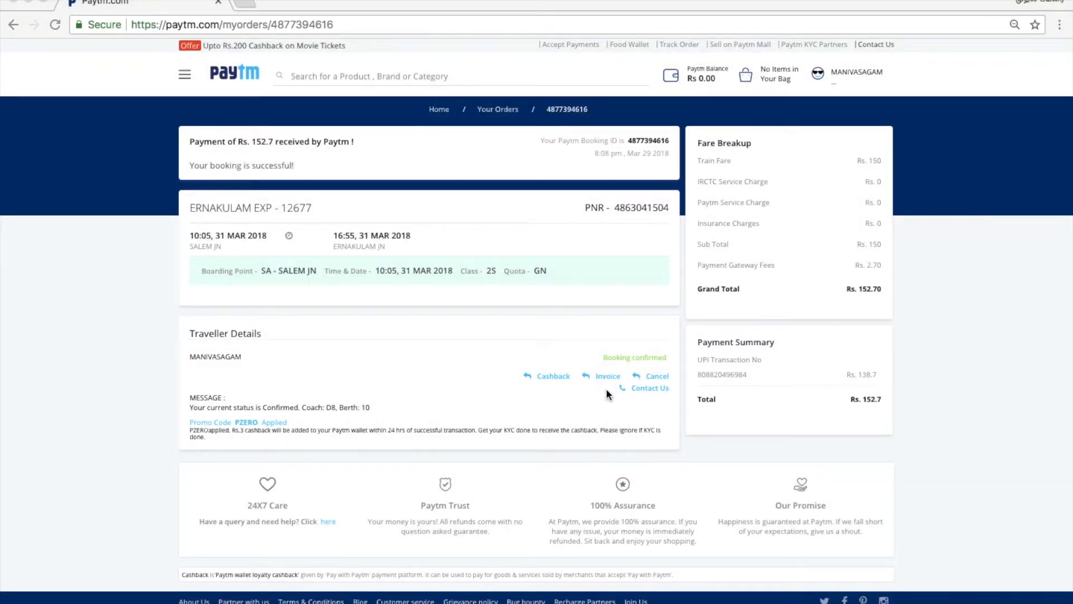
click(606, 375)
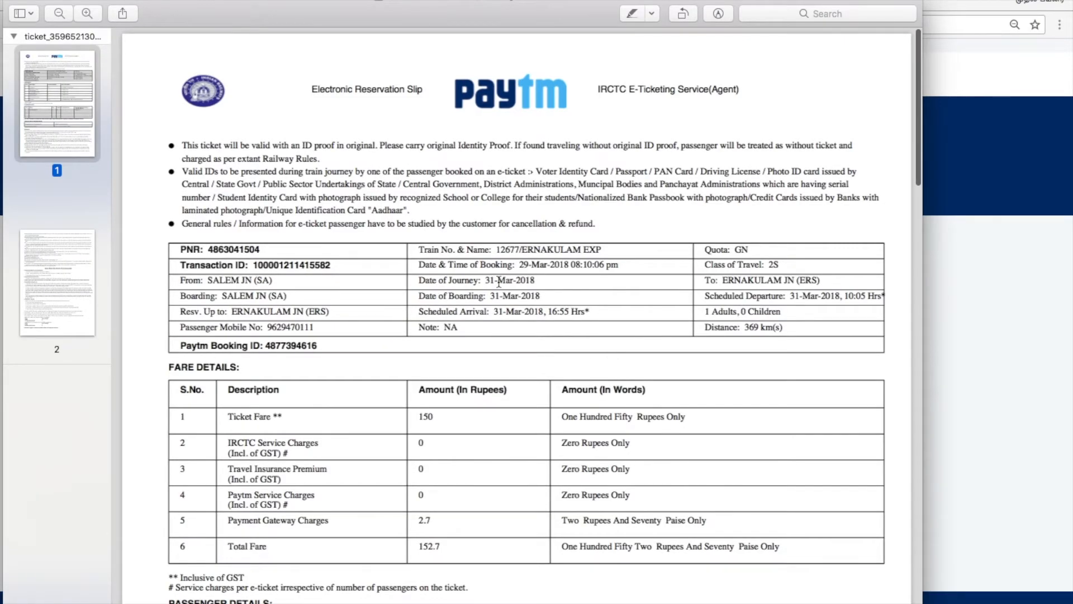
scroll(down, 3)
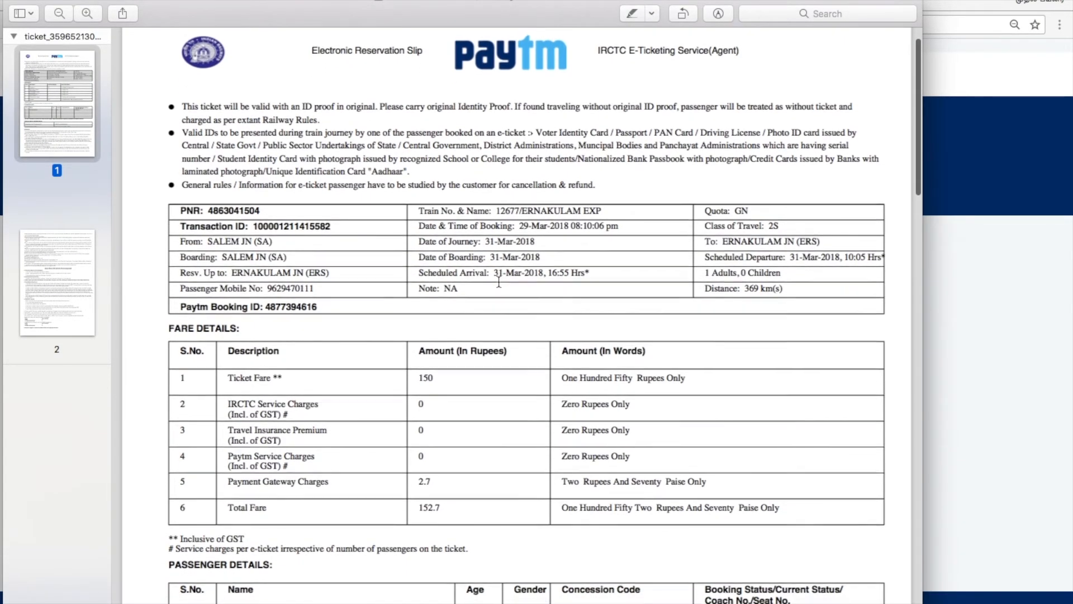
scroll(down, 3)
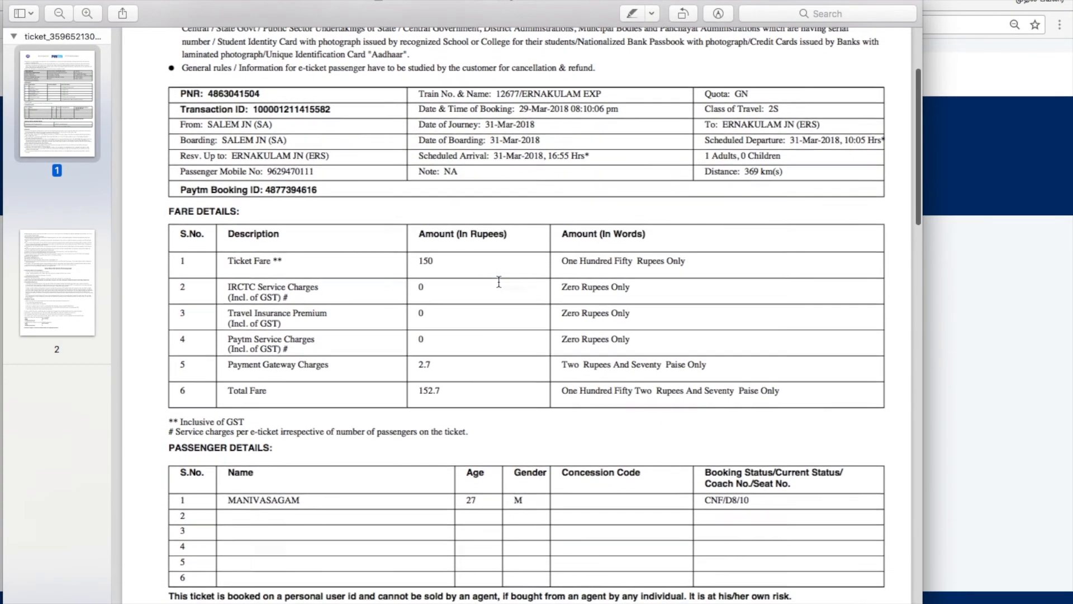
scroll(down, 3)
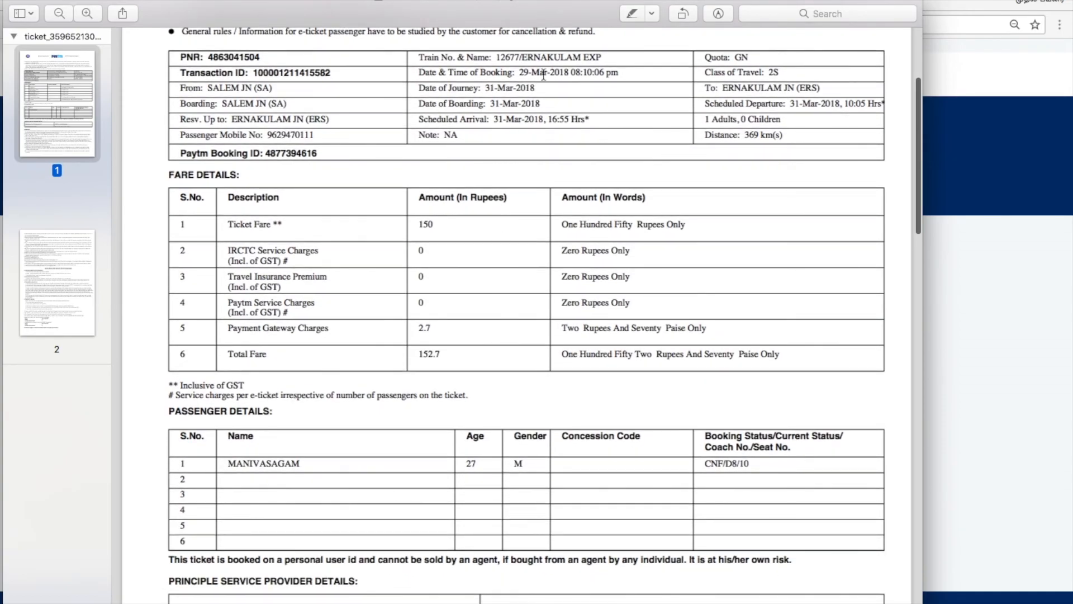